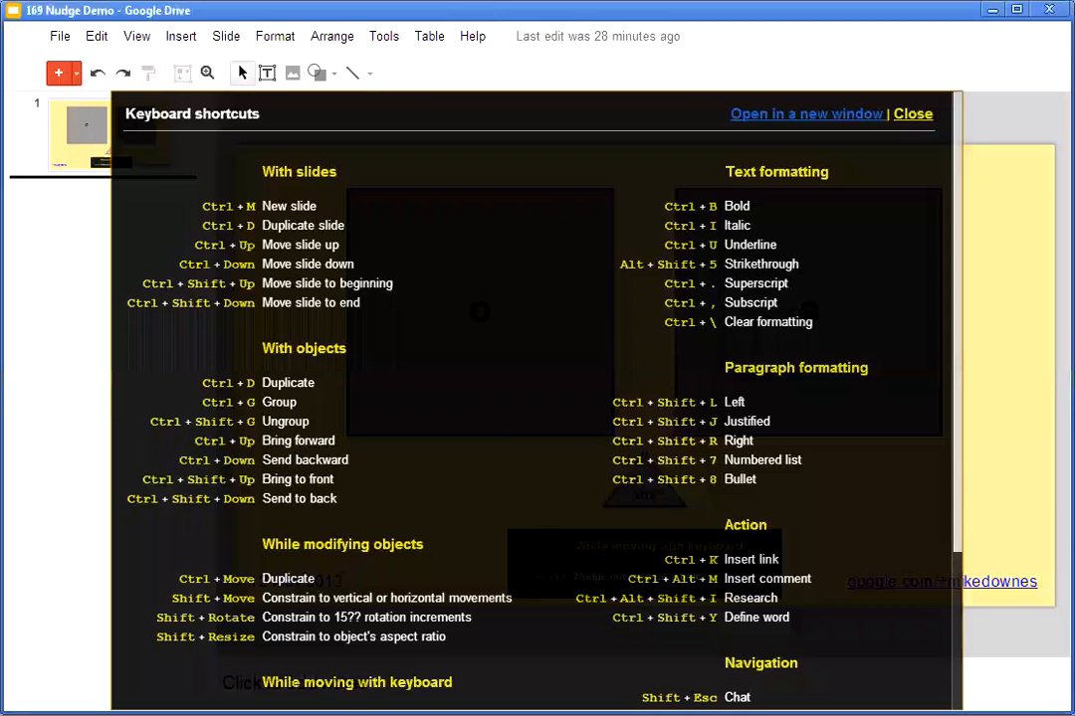
Scroll through the keyboard shortcuts list before closing it
scroll(down, 3)
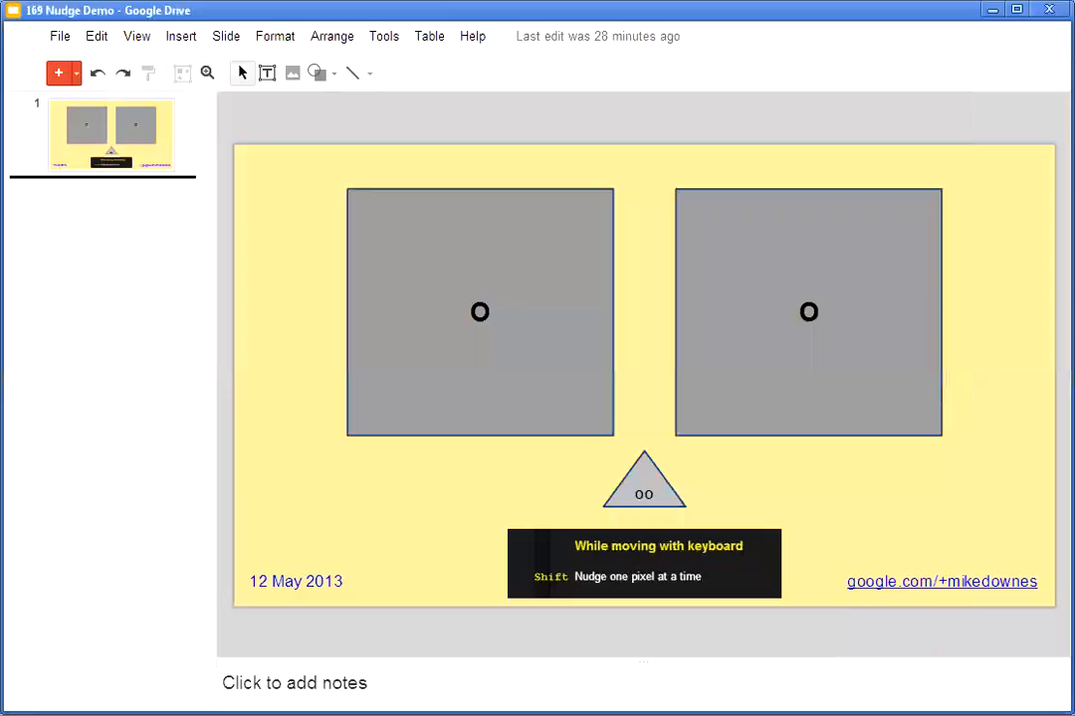
Select the right grey square and nudge it one pixel left, right, up, down, then right
click(808, 326)
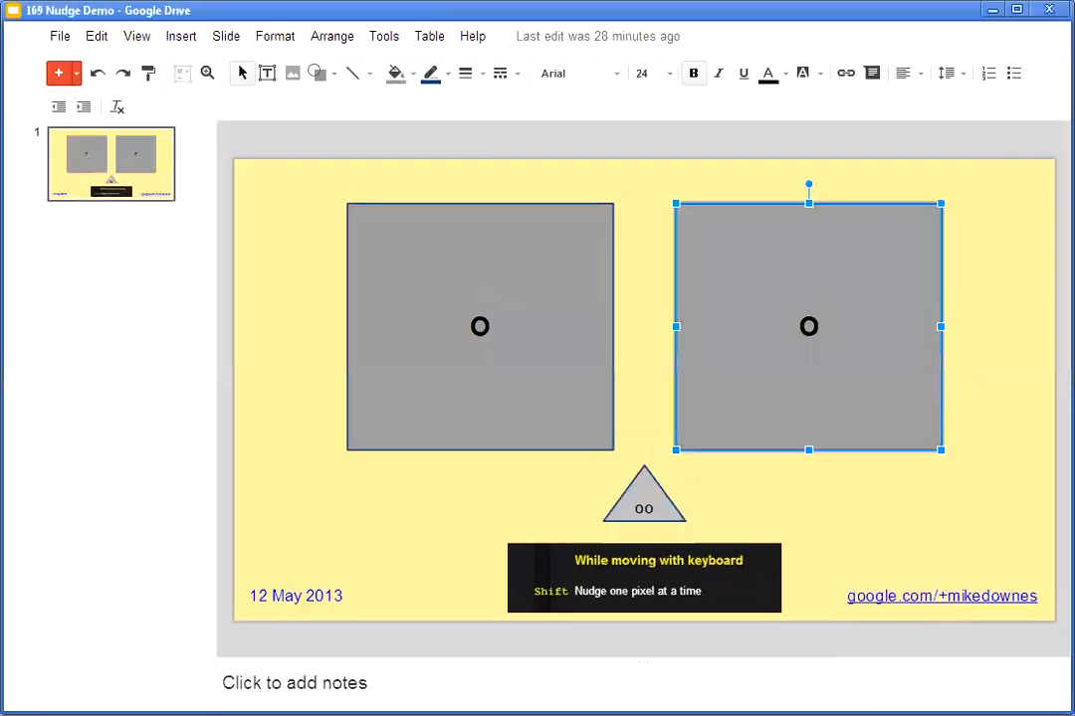
key(Left)
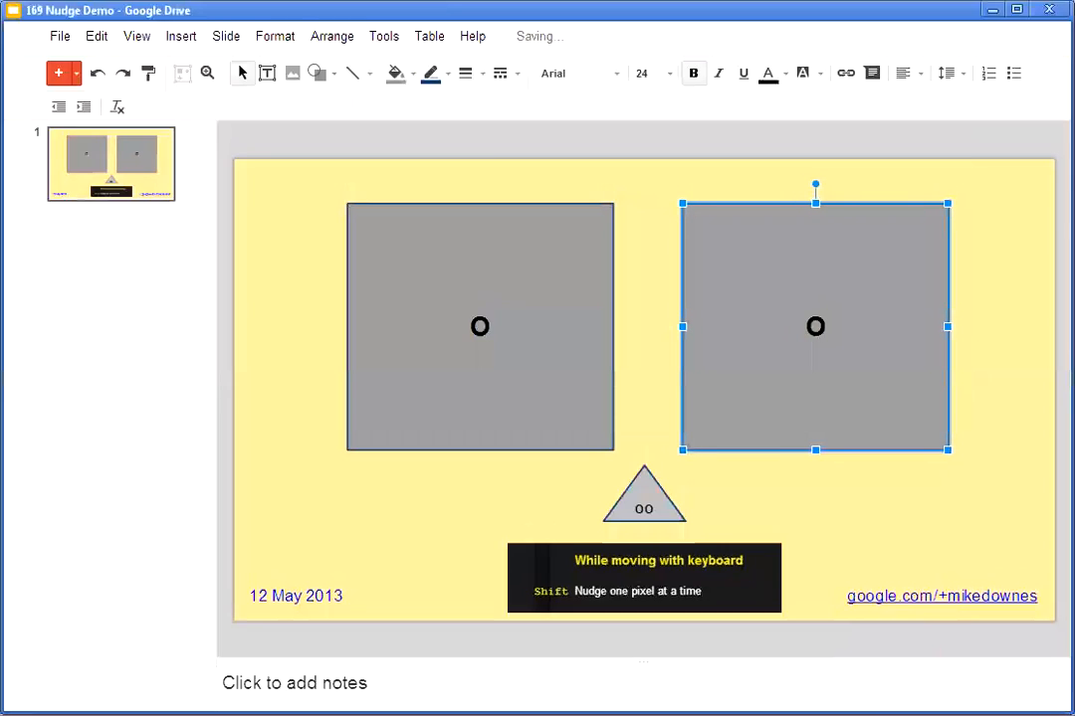
key(Right)
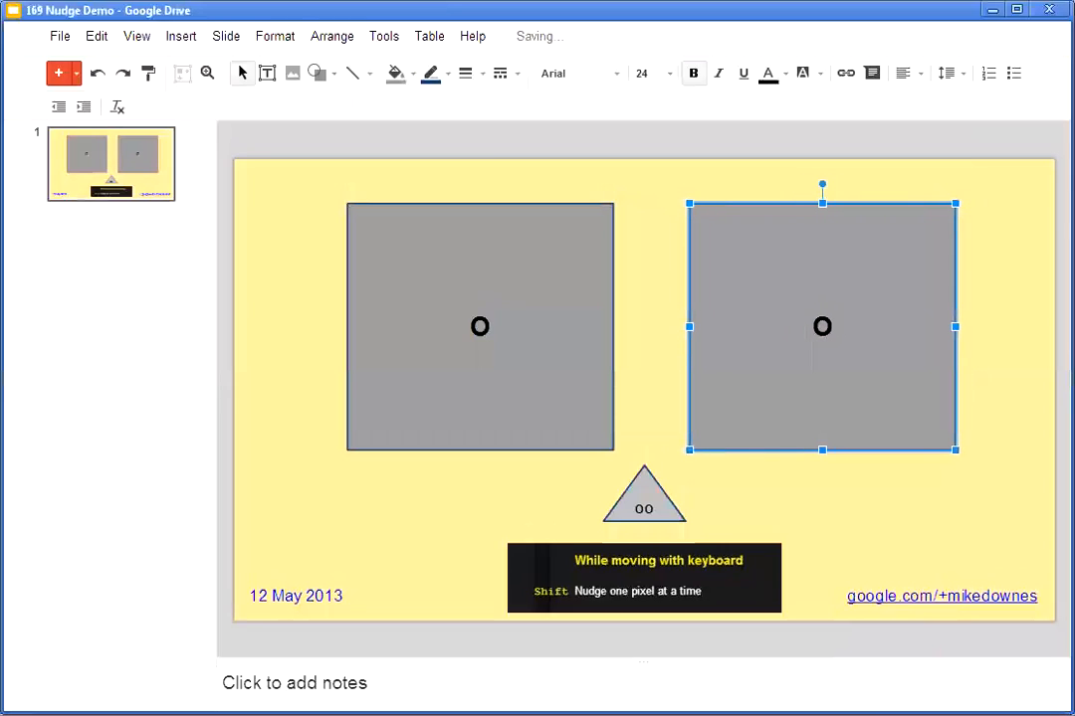
key(Up)
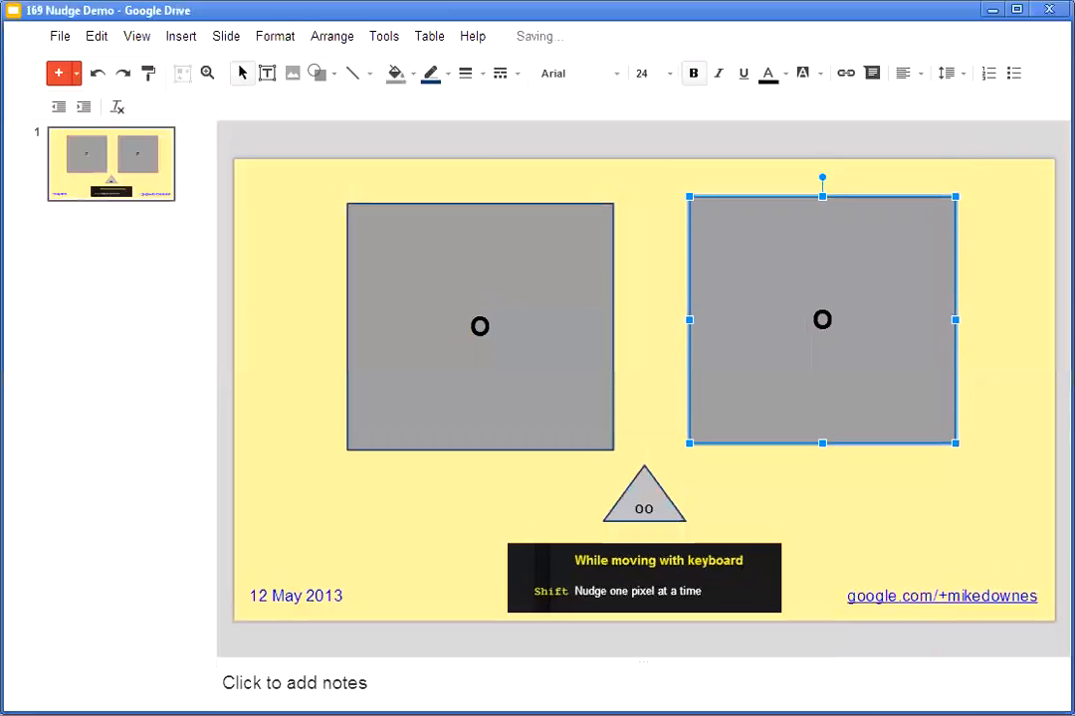
key(down)
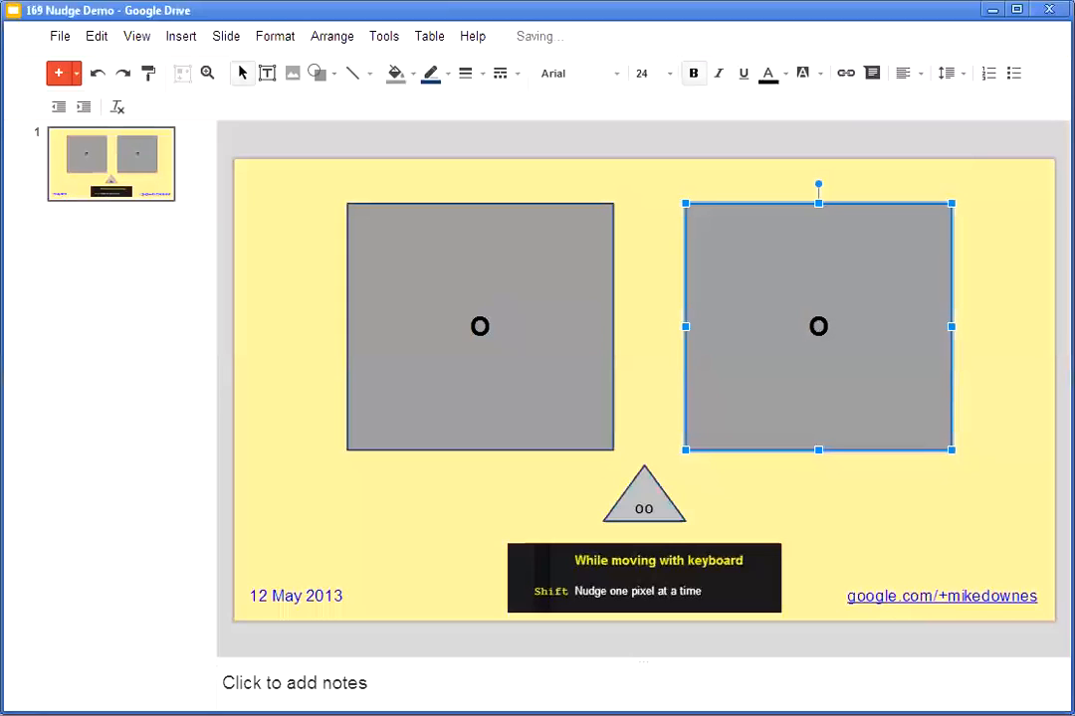
key(Right)
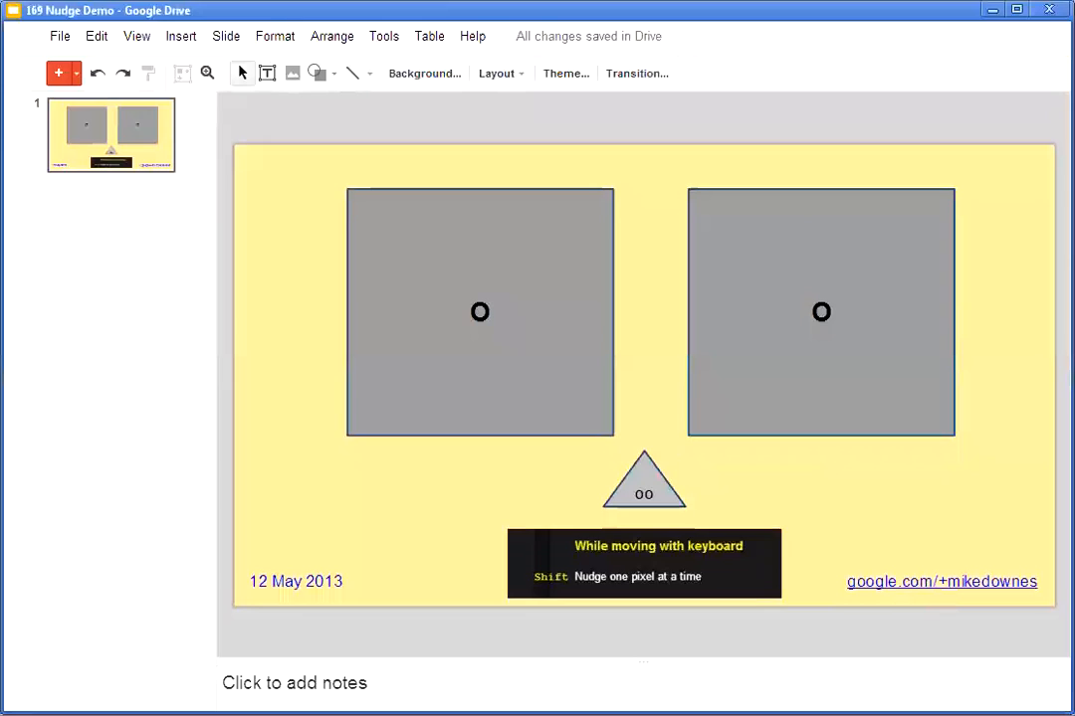
click(480, 313)
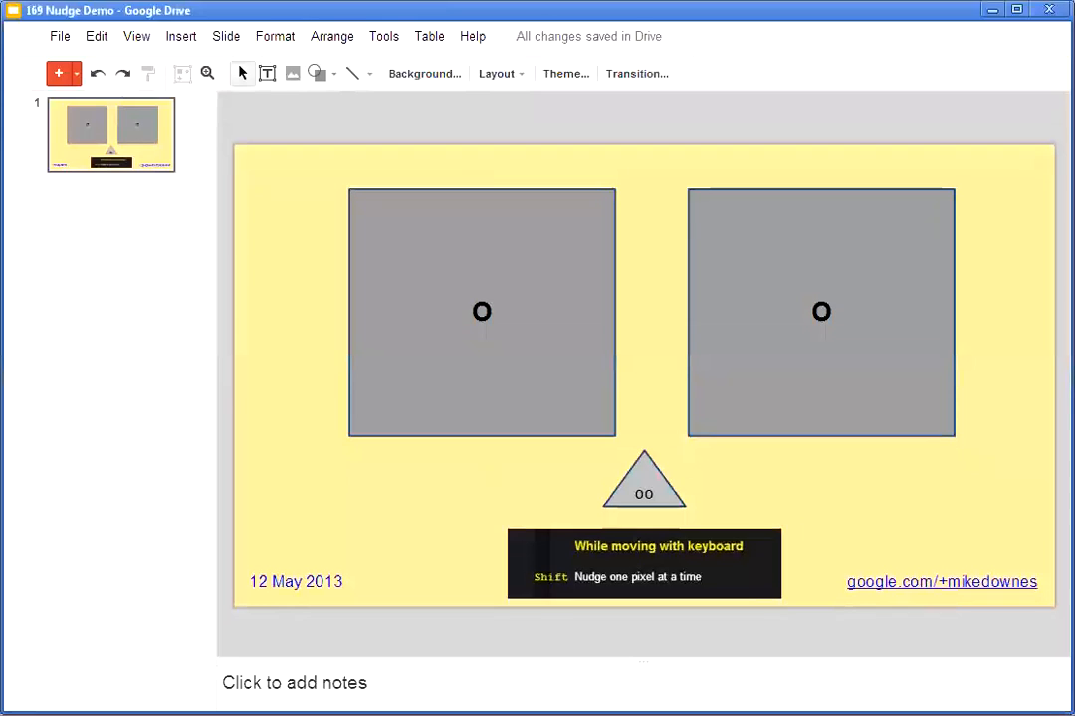
click(645, 488)
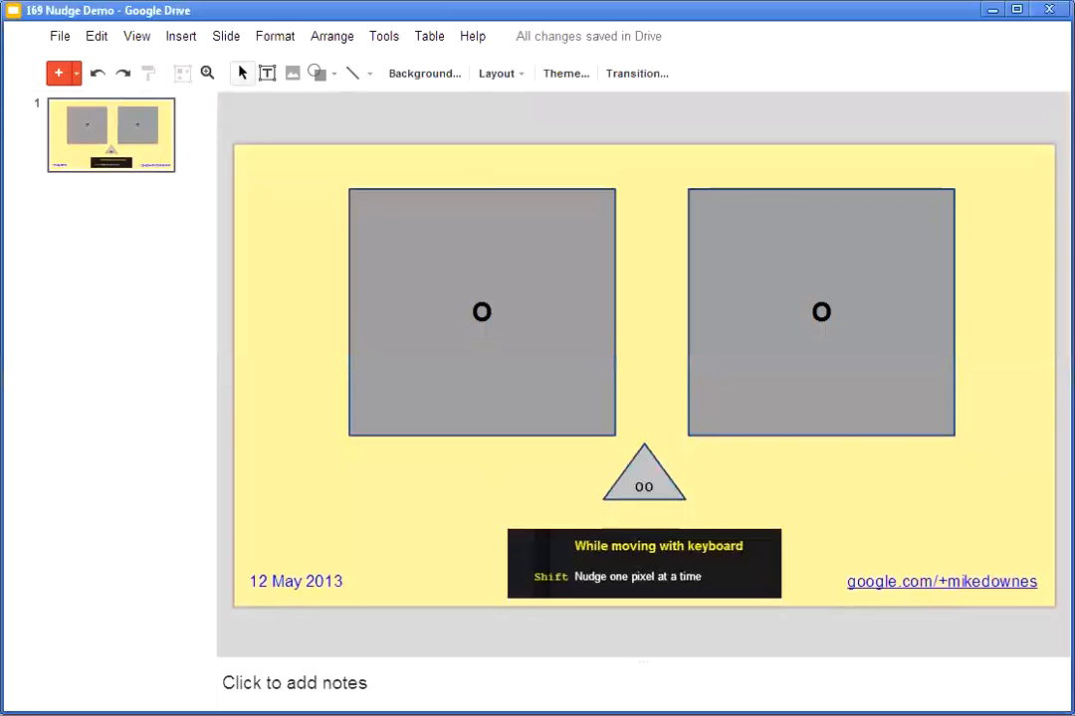
click(135, 36)
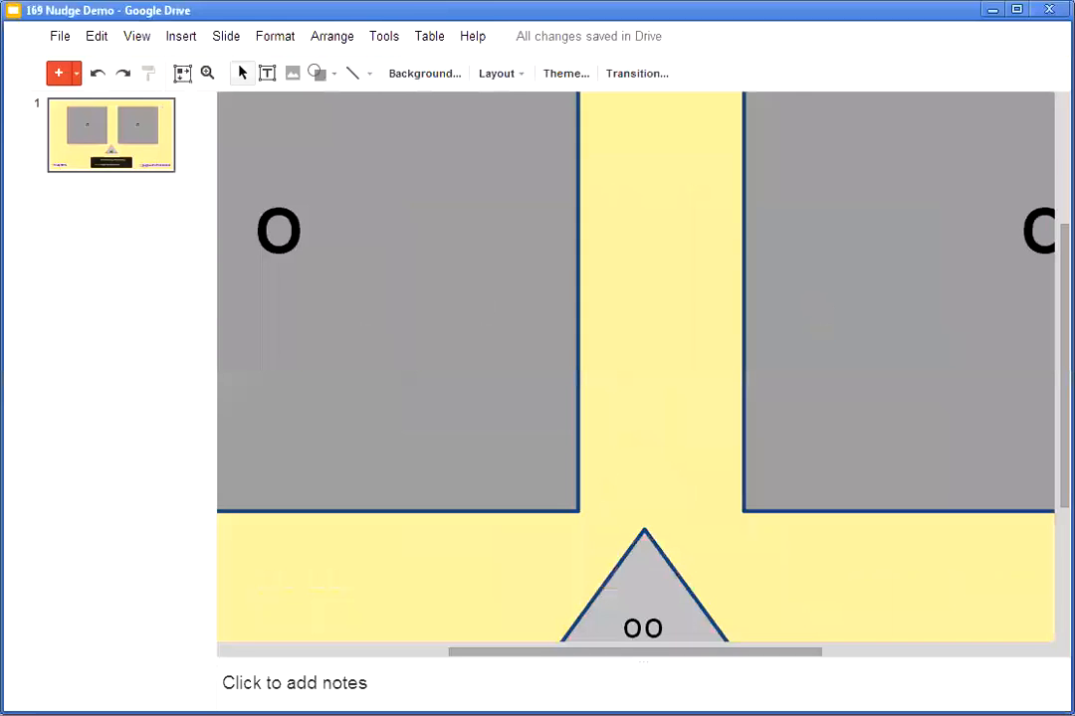
click(896, 328)
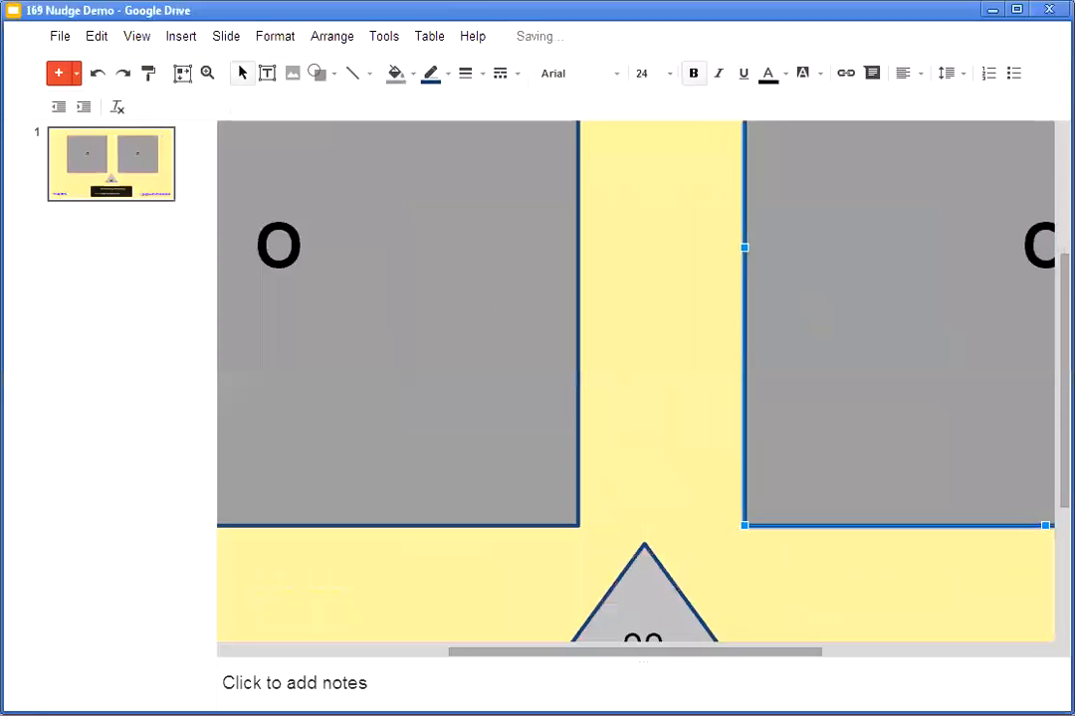
click(136, 36)
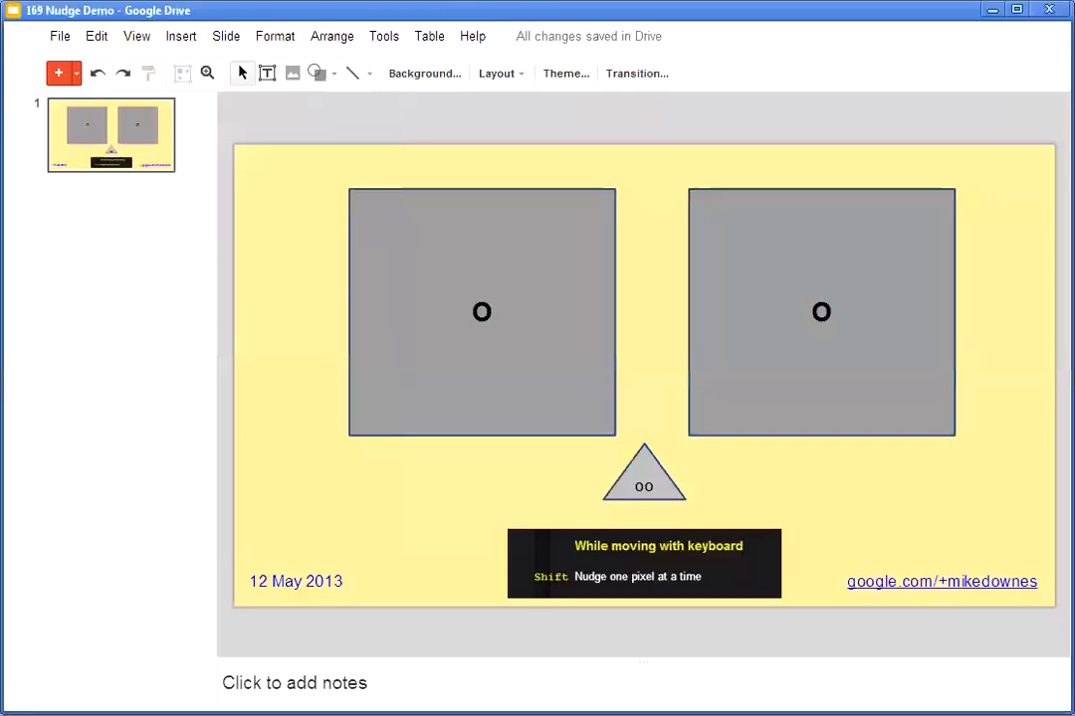
click(471, 36)
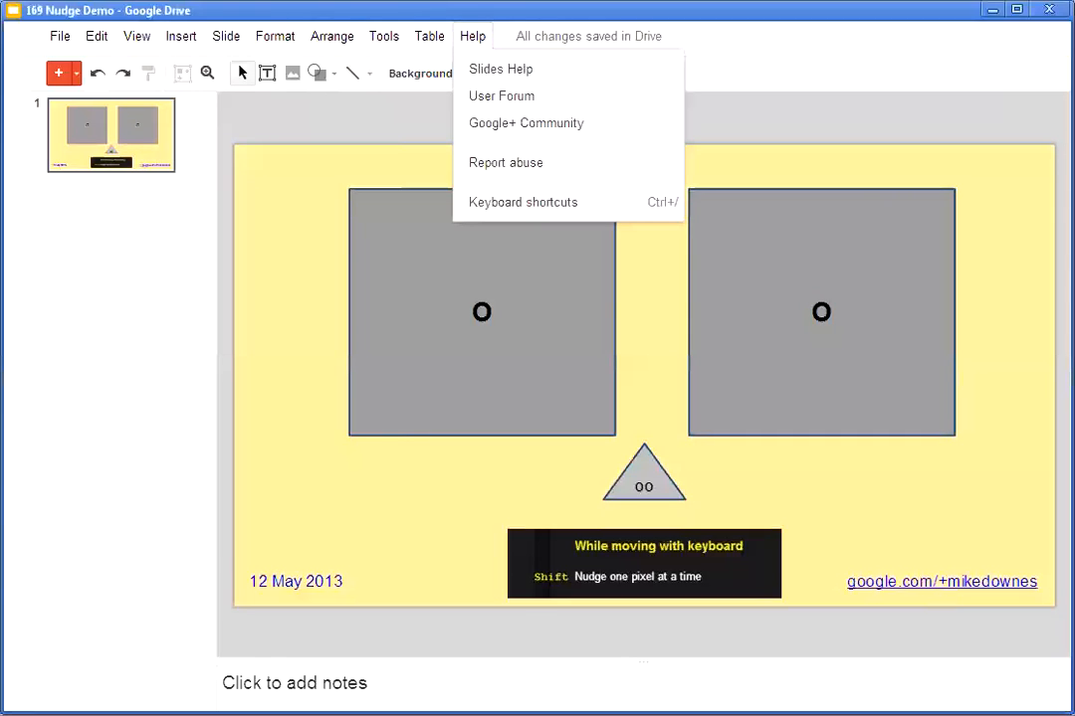
click(522, 203)
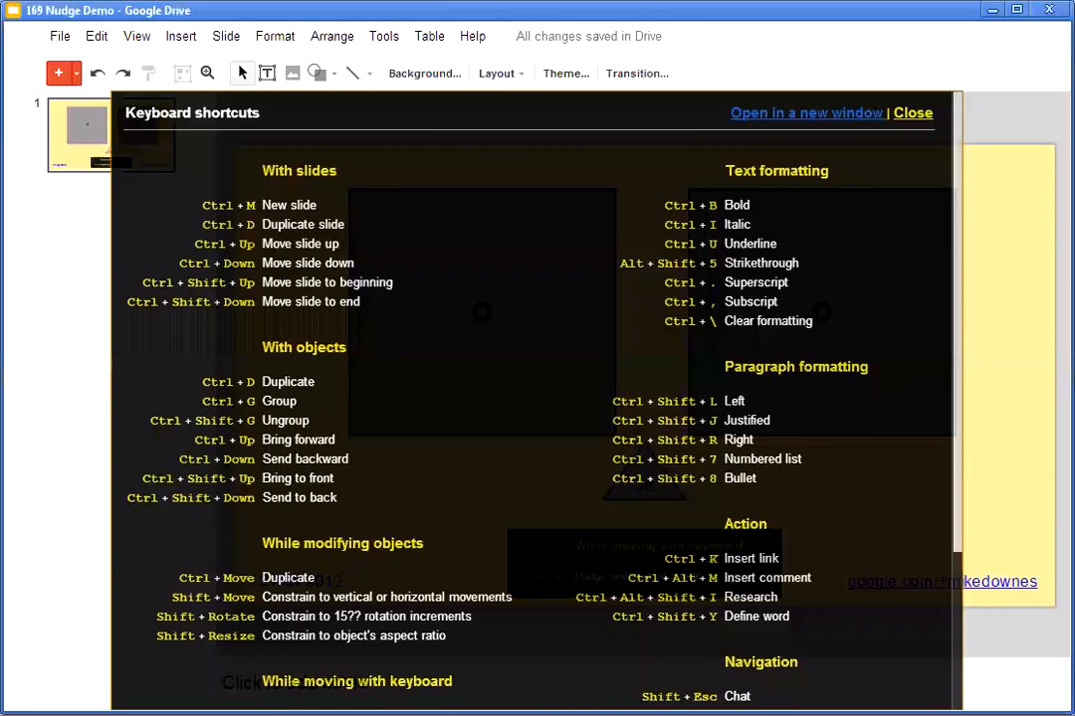
scroll(down, 3)
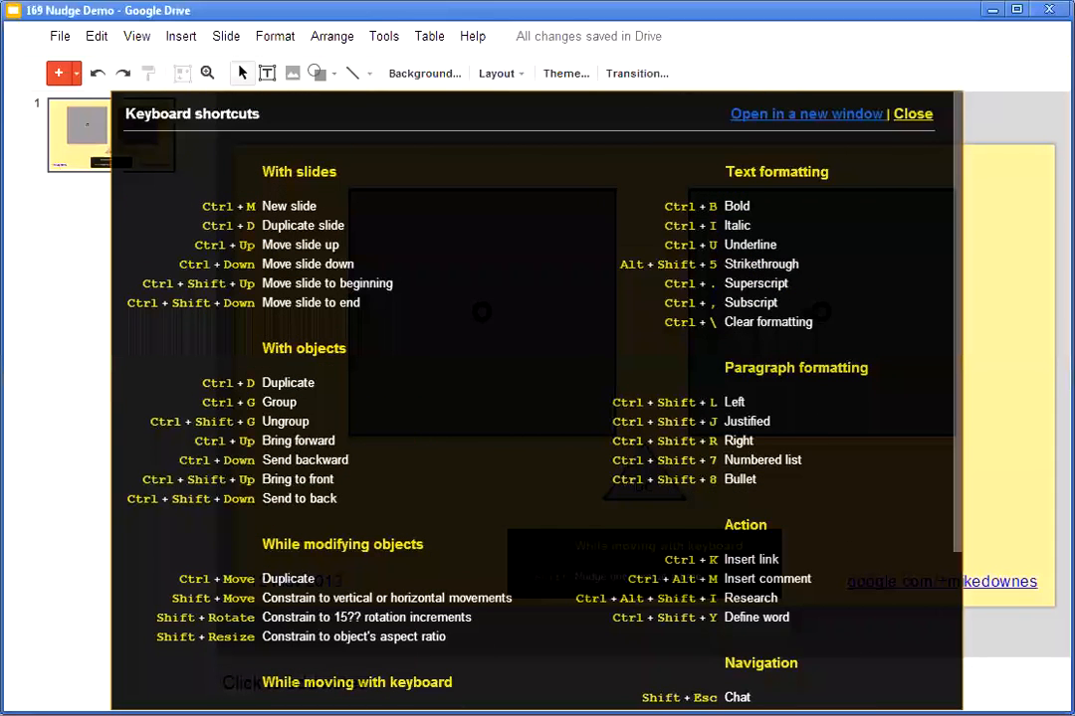
click(911, 113)
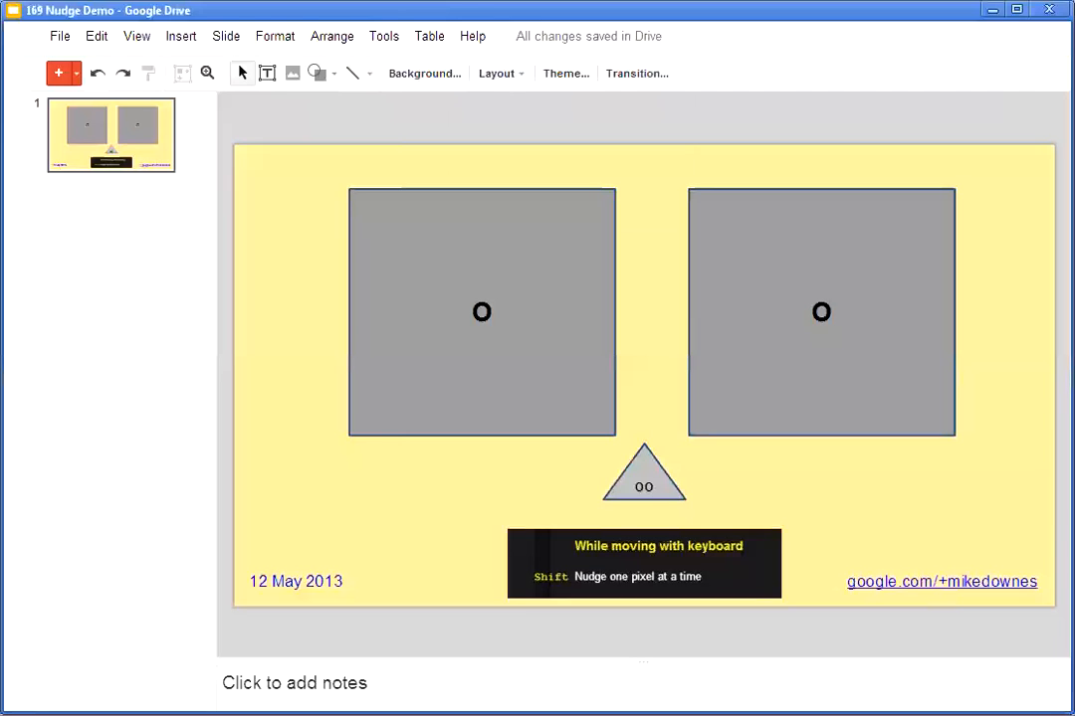
Add a small white circle near the lower left of the slide and select it
click(316, 72)
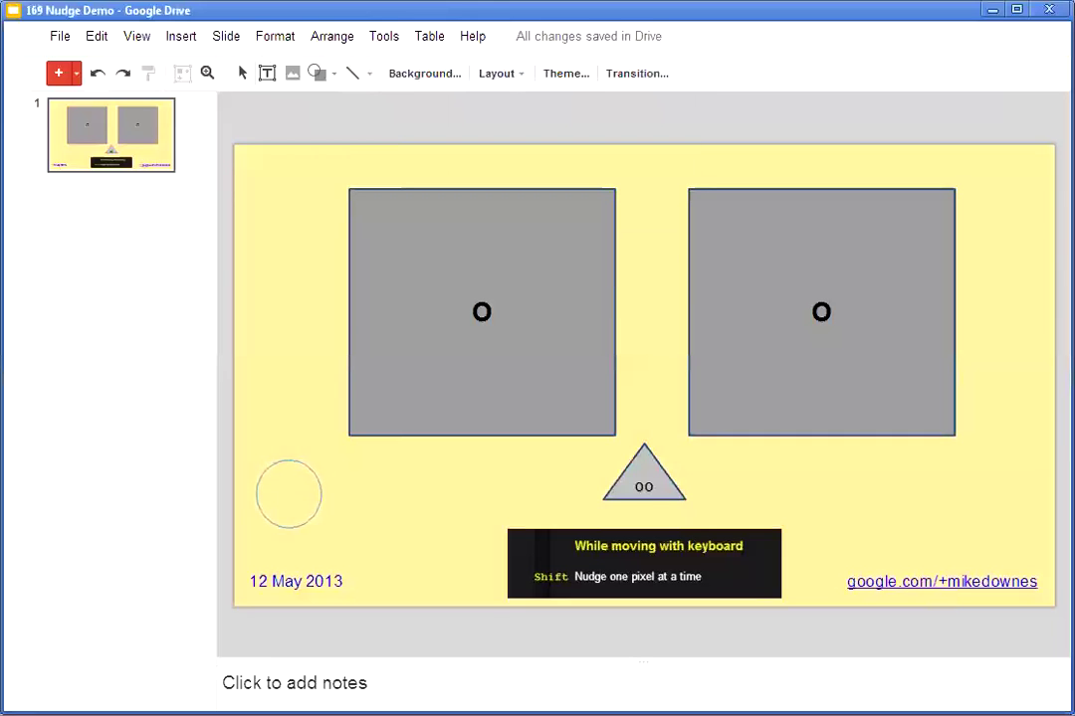
click(289, 493)
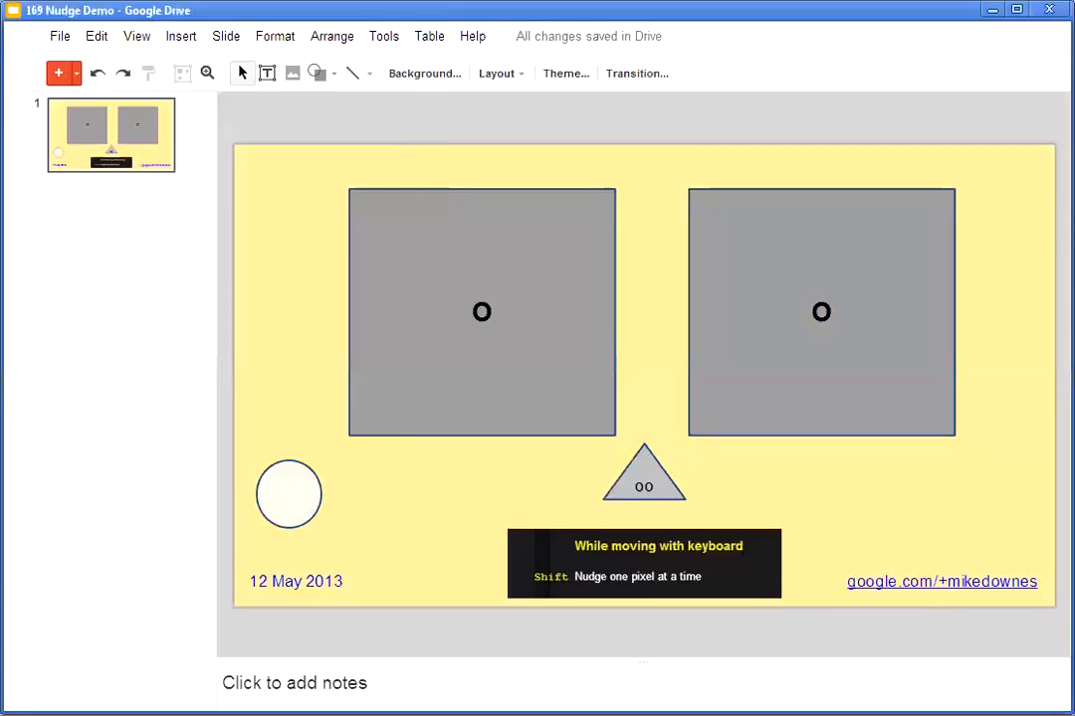
click(287, 494)
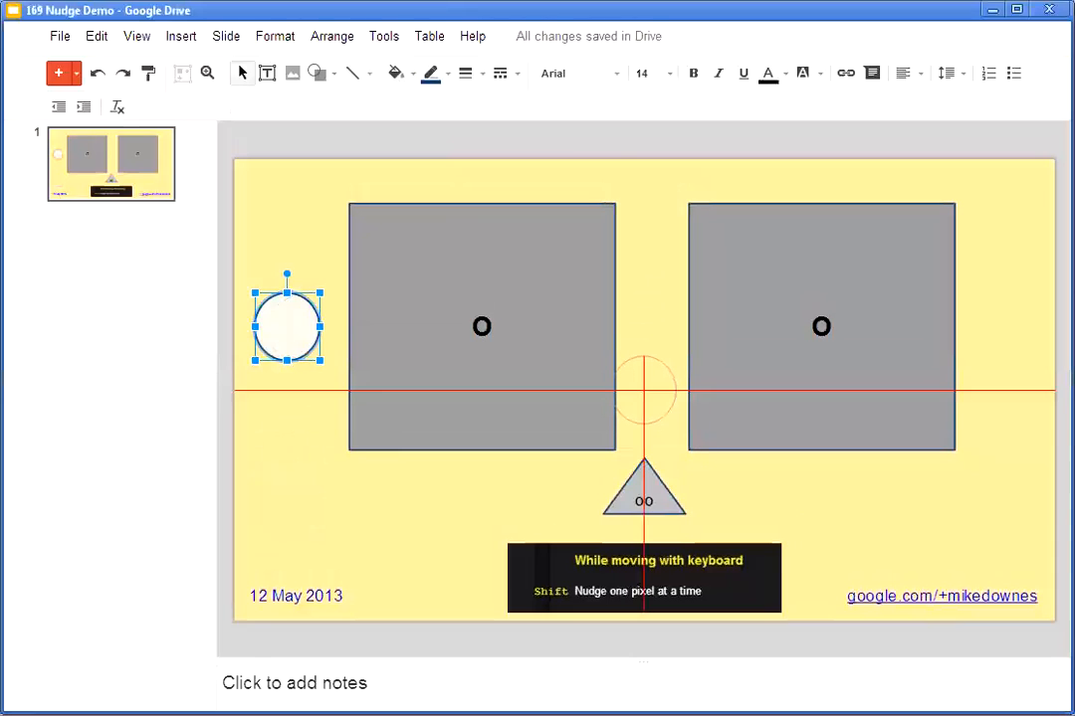
Move the circle between the squares along the red guides, then down beside the shortcut note
drag(287, 326, 644, 390)
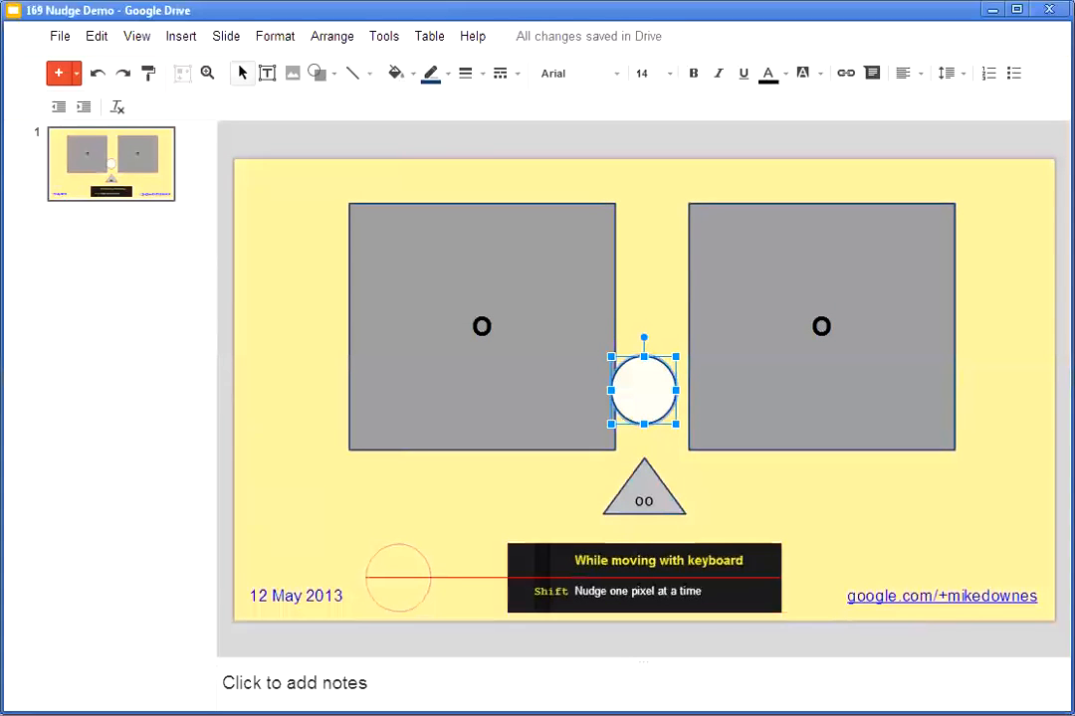
drag(645, 388, 398, 575)
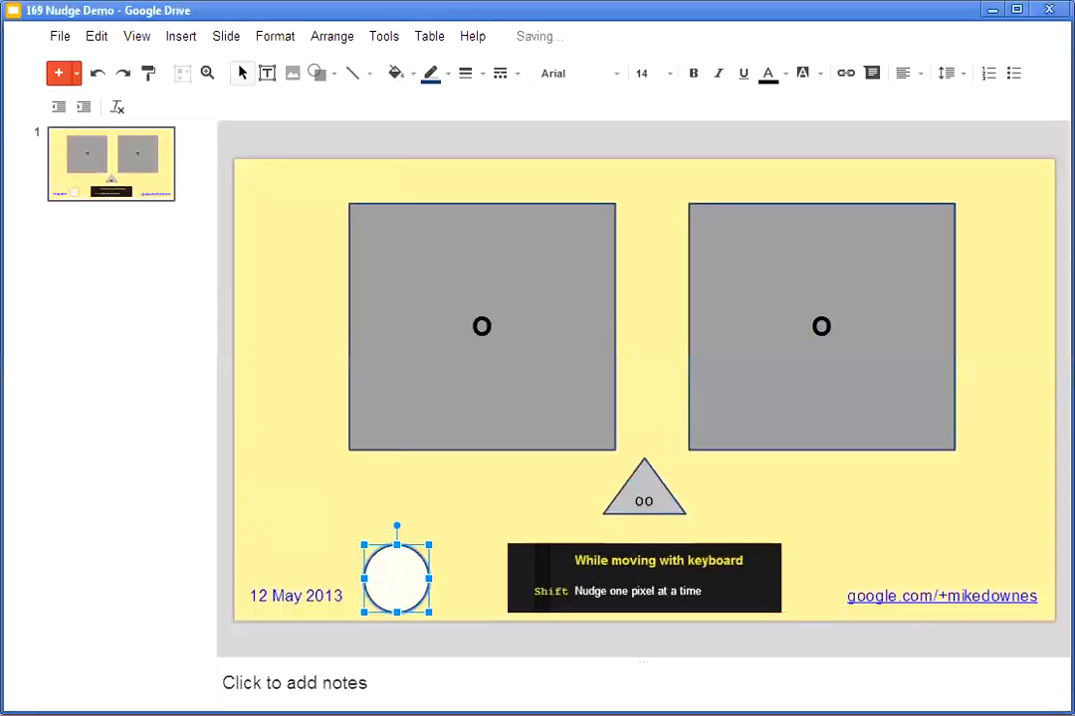
Undo adding the circle so only the squares, triangle and note remain
click(136, 36)
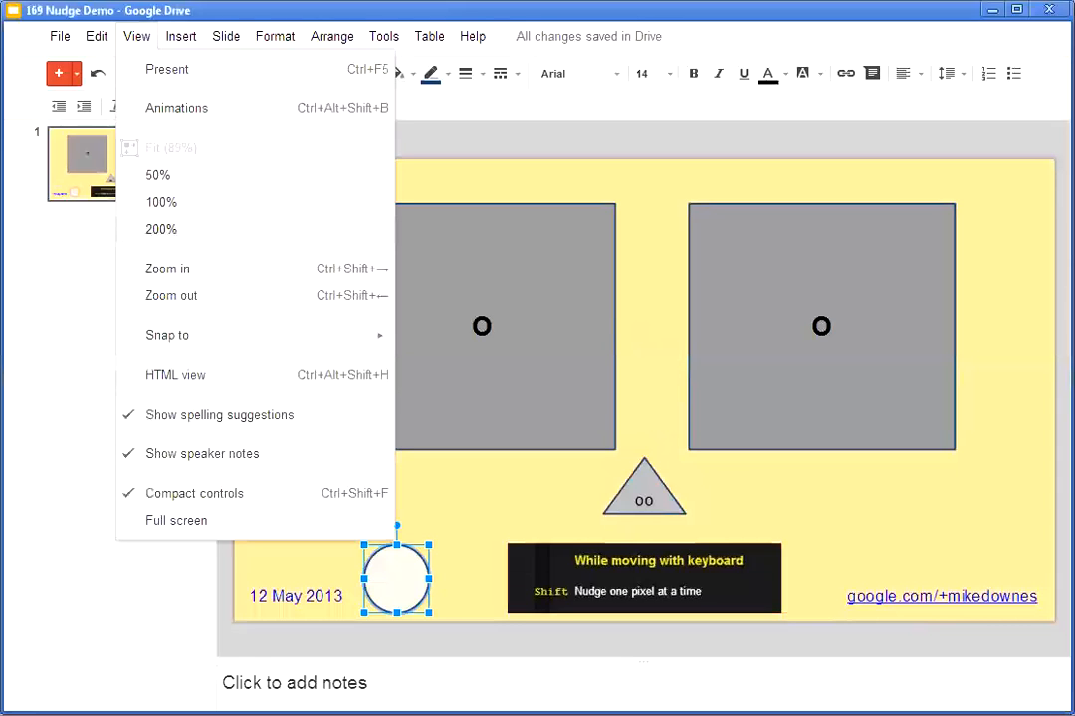
mouse_move(167, 334)
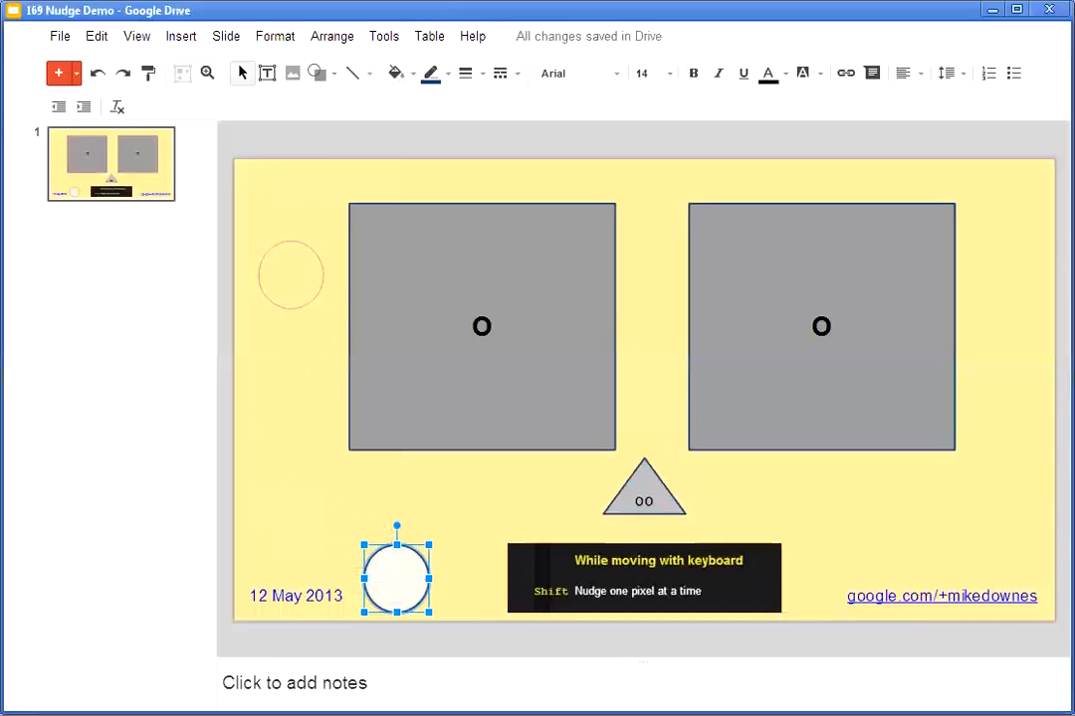
click(135, 36)
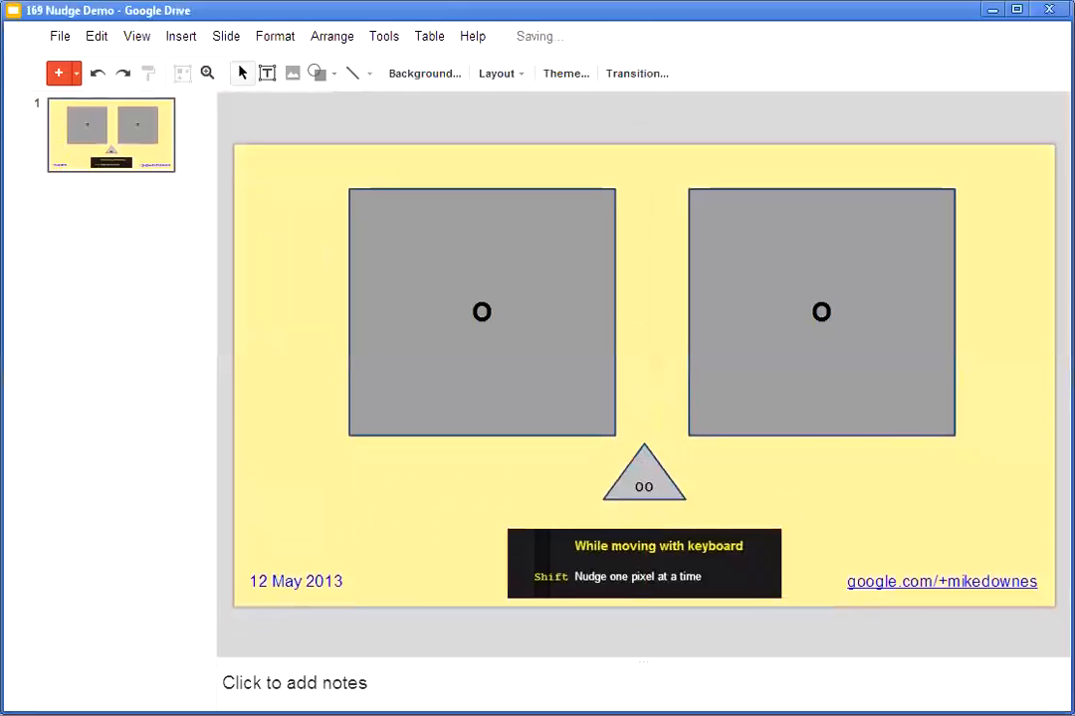
click(472, 36)
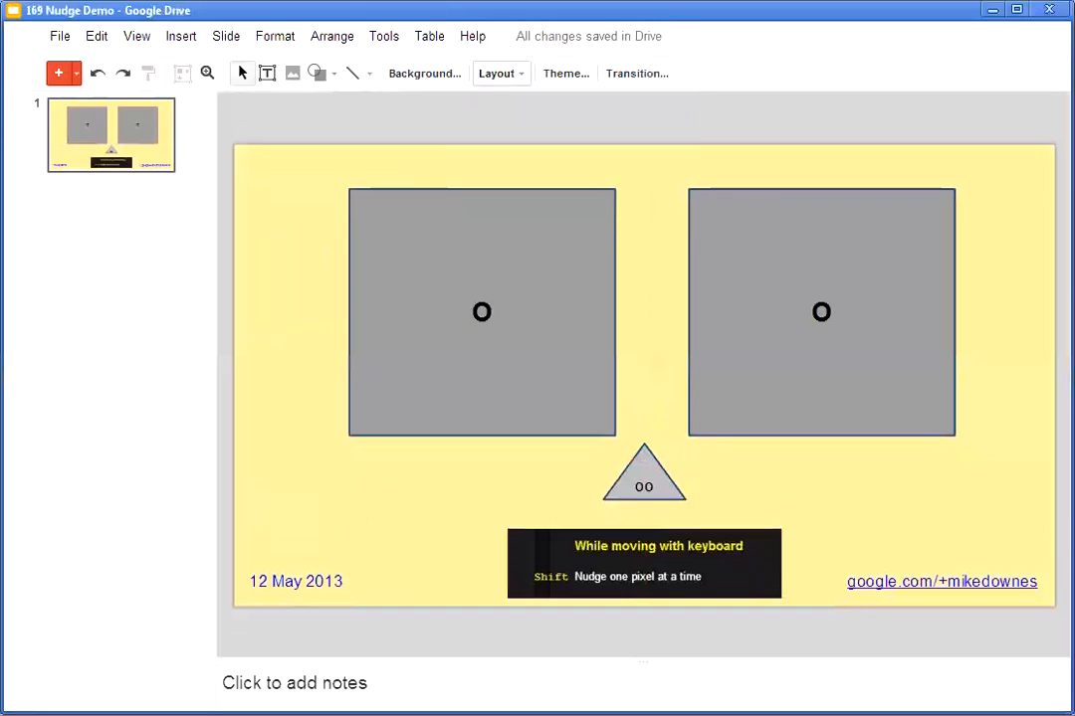
click(471, 36)
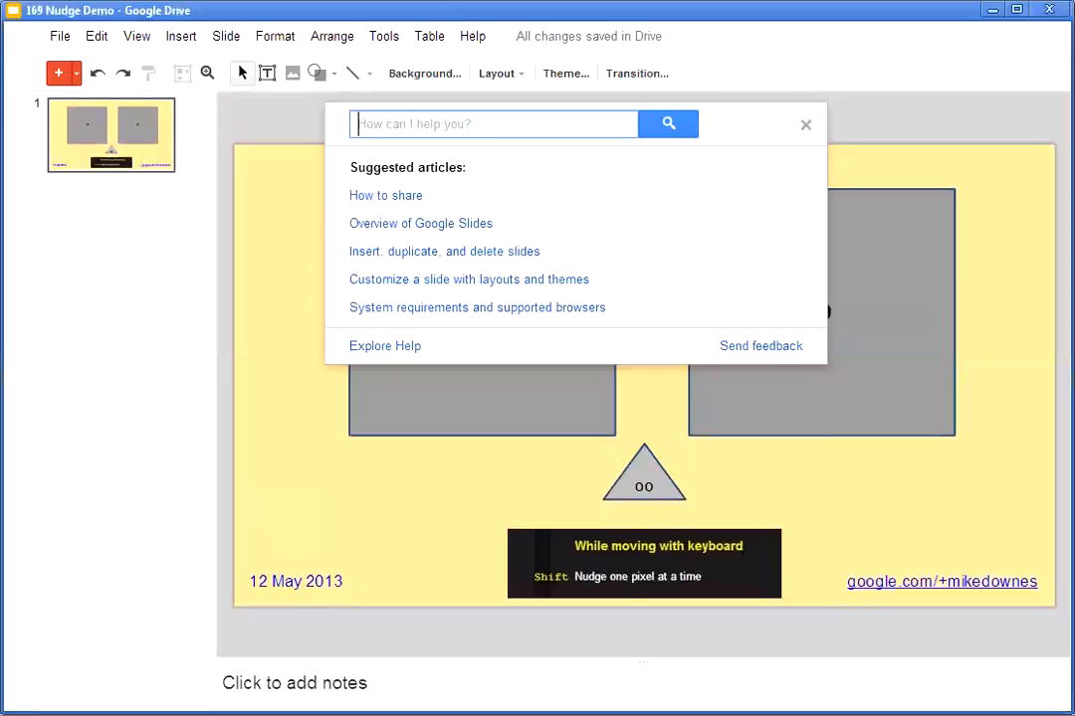
click(804, 123)
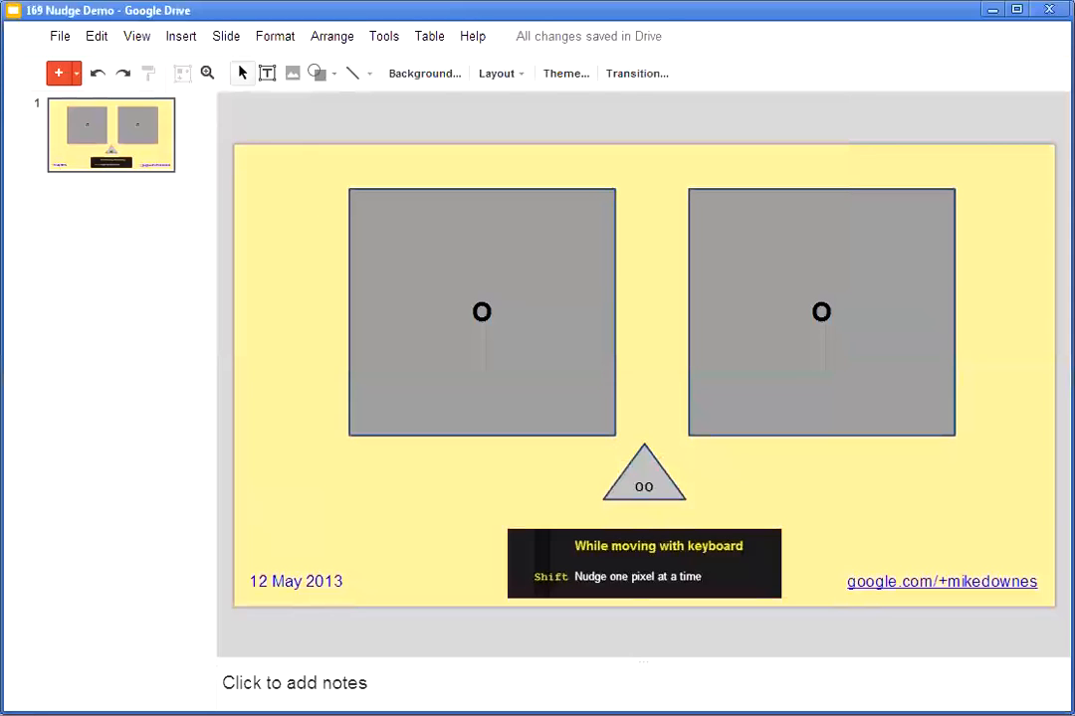